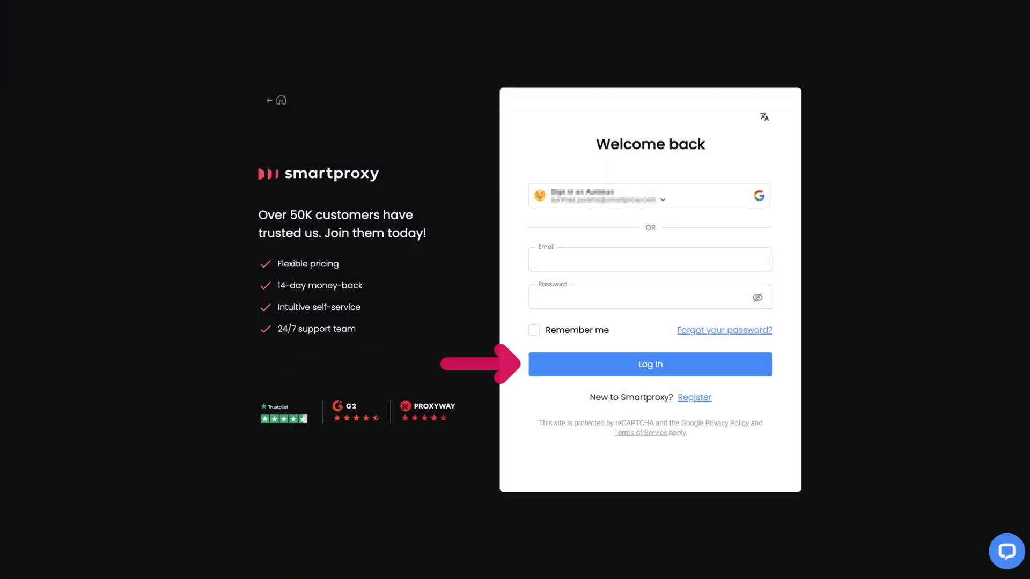
Log in from the Welcome back page to reach the Smart Dashboard home.
left_click(650, 363)
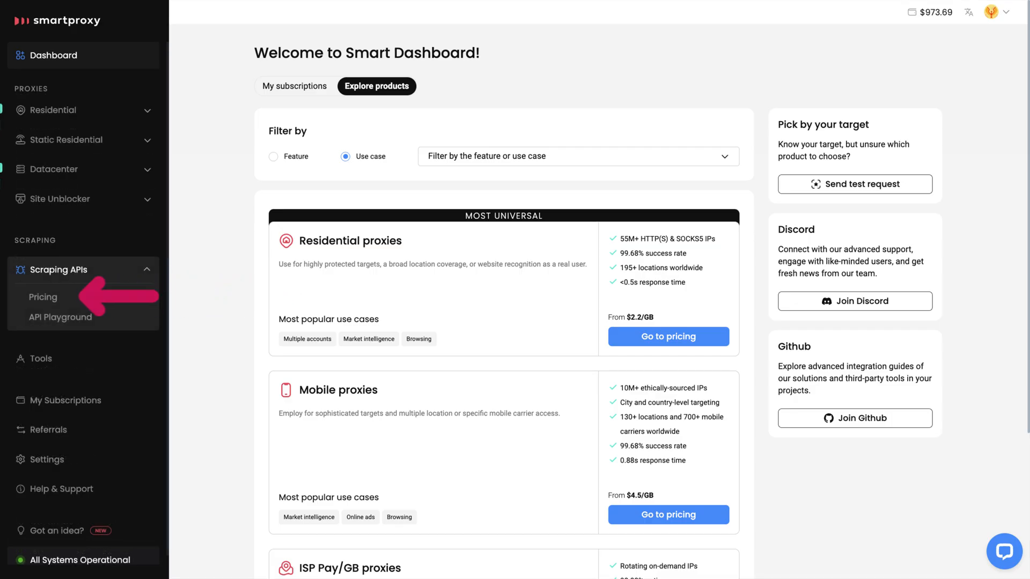
Purchase the eCommerce Core Scraping API 100K-request plan ($29.00) from the Pricing page.
left_click(43, 297)
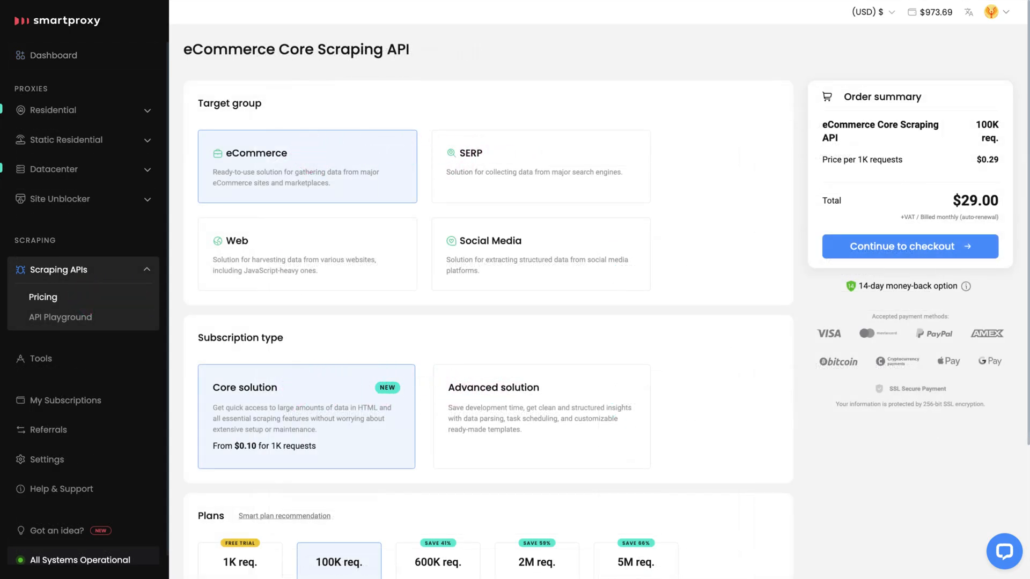
scroll("down", 3)
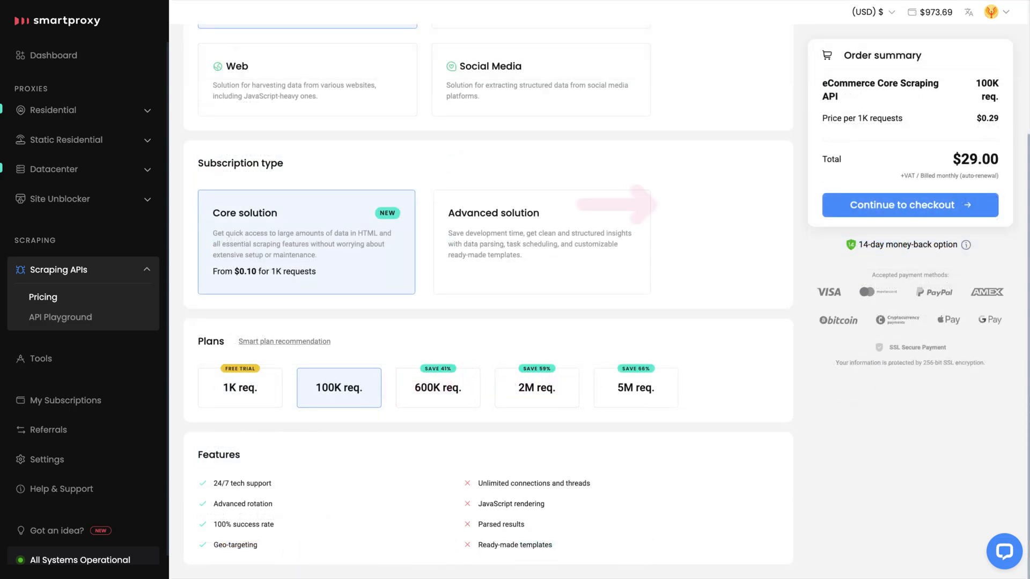
left_click(909, 205)
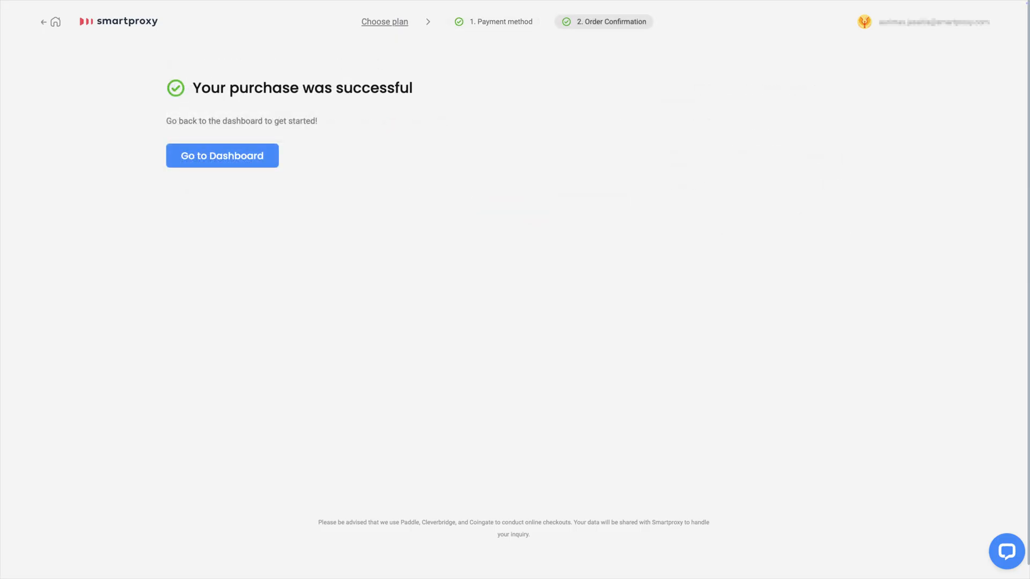
Return to the dashboard and go to the eCommerce Core scrapers page under Scraping APIs.
left_click(222, 155)
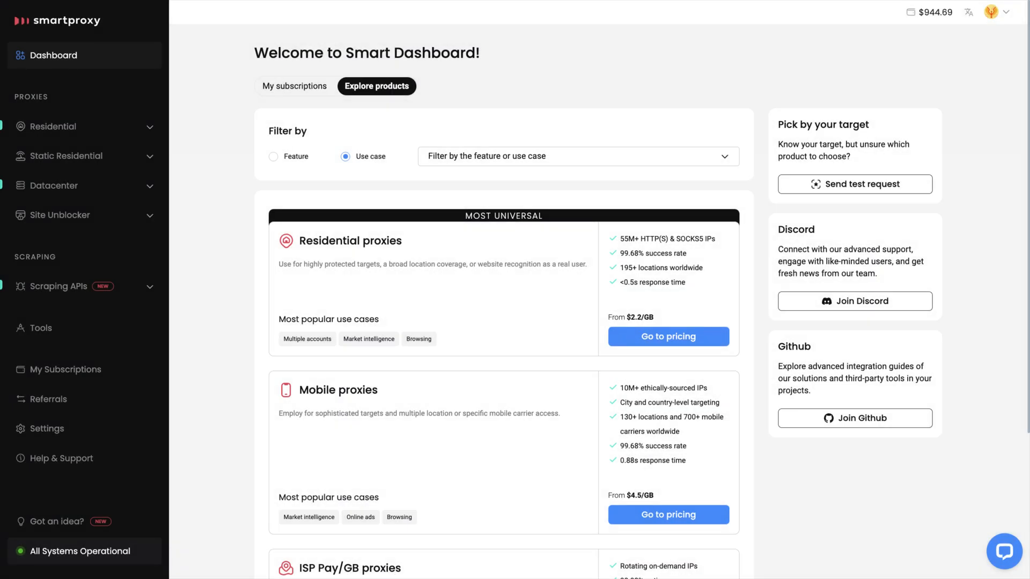
left_click(59, 285)
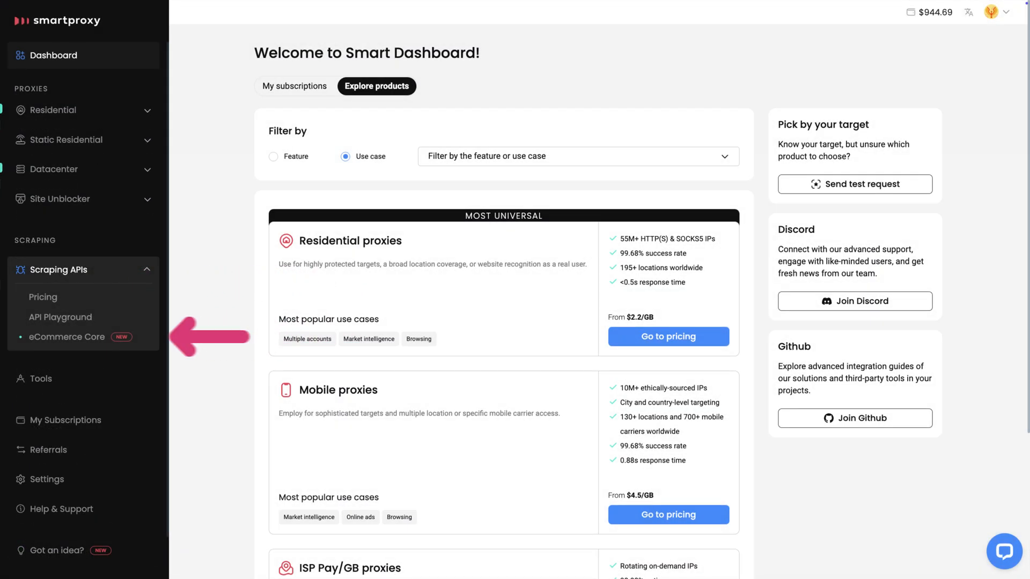
left_click(67, 337)
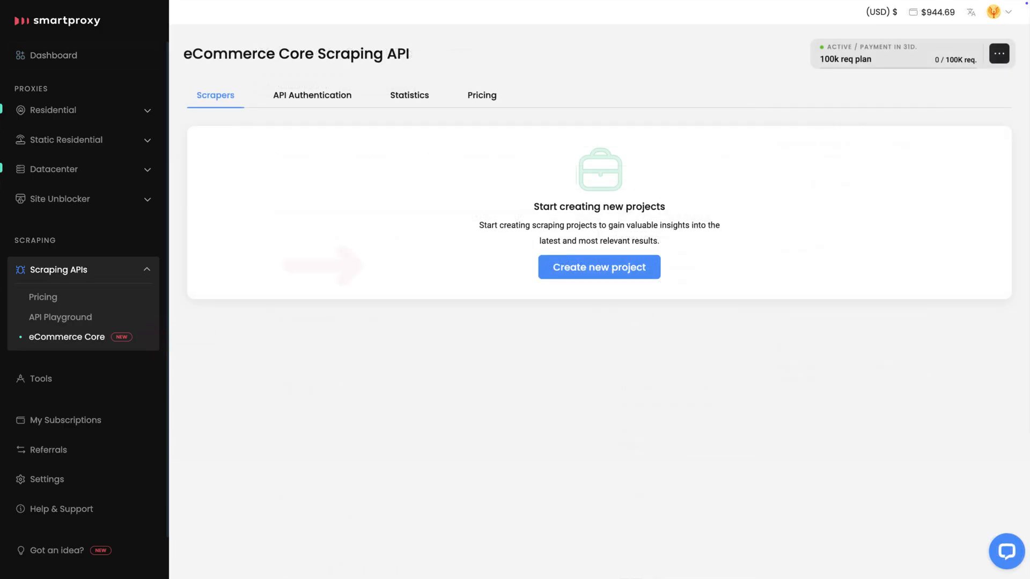
left_click(599, 267)
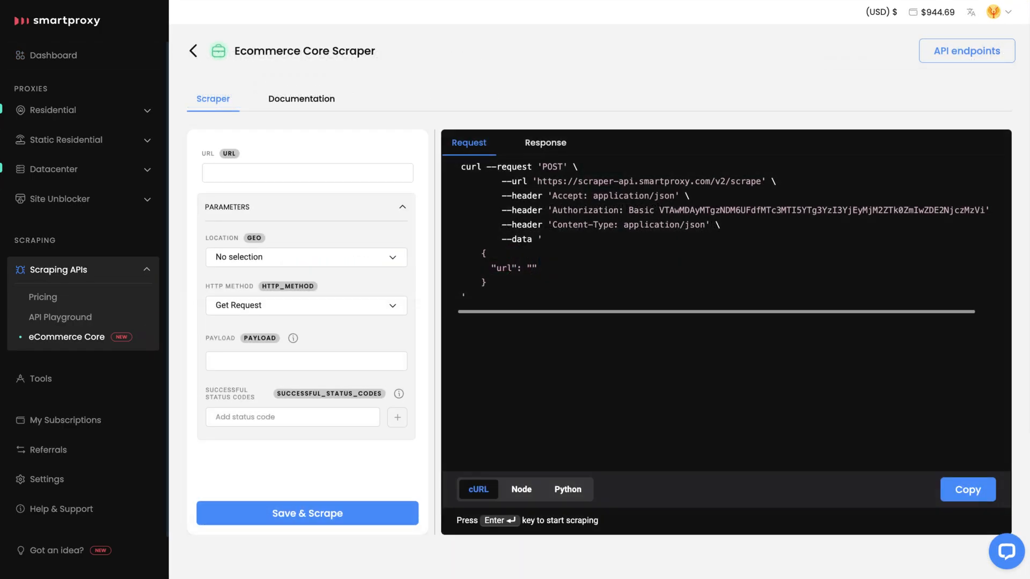
type("https://www.amazon.com/s?k=rtx4070")
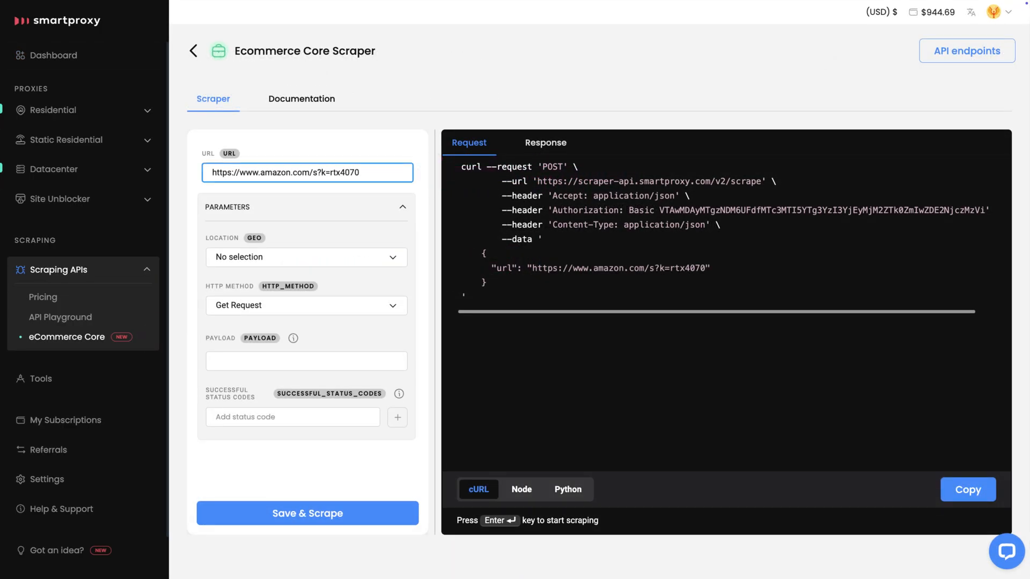
left_click(305, 256)
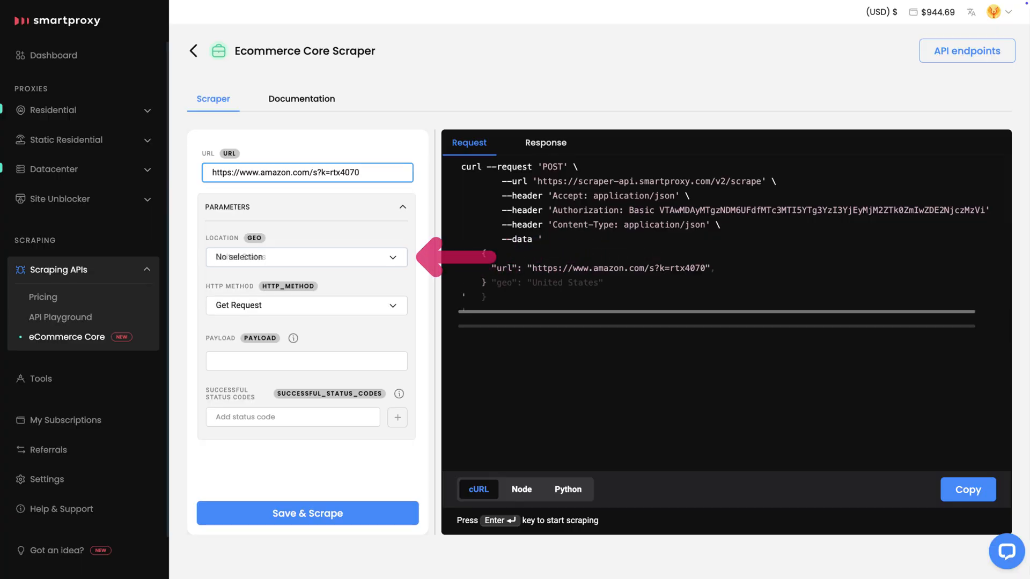
left_click(305, 256)
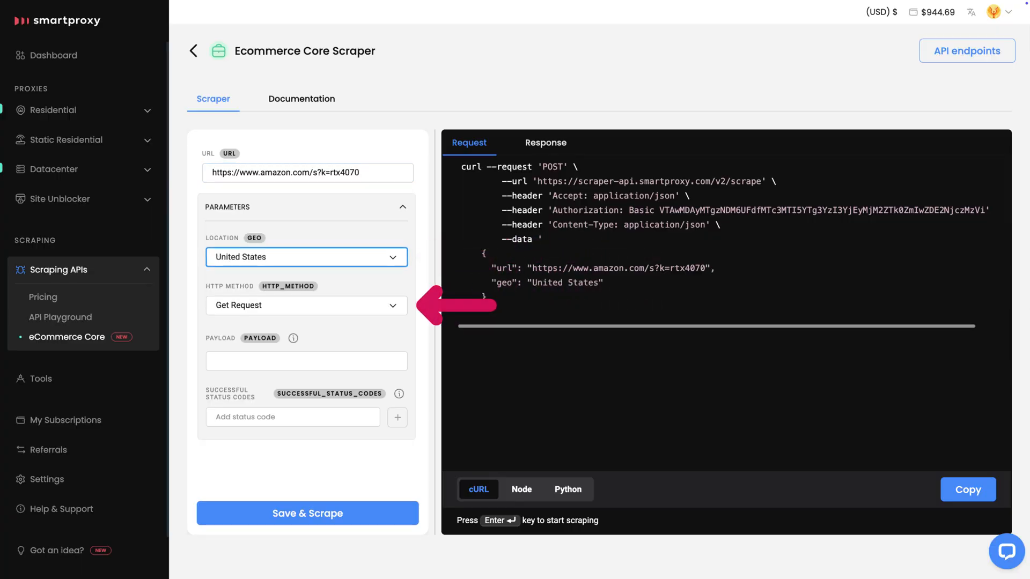
left_click(306, 305)
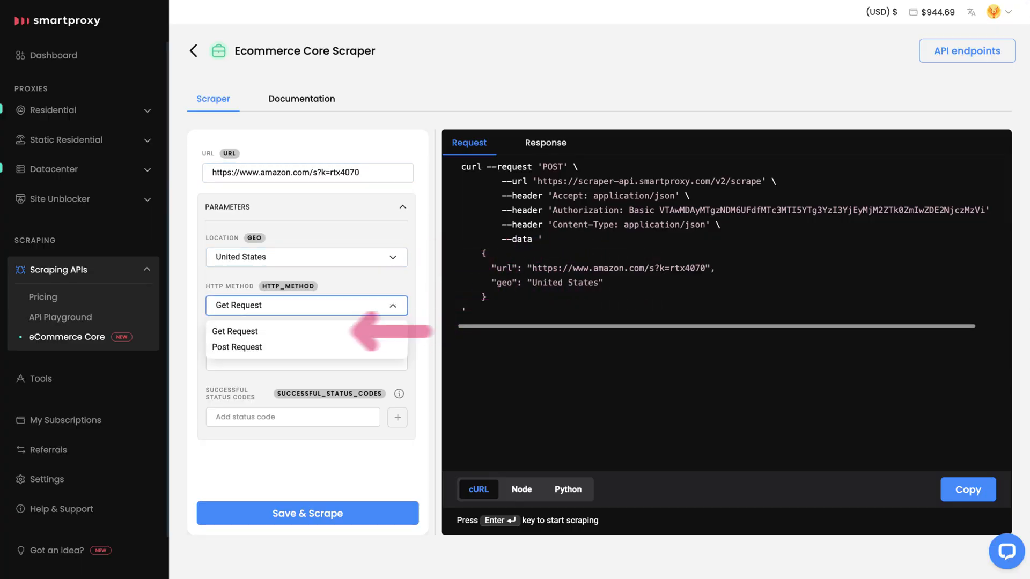
left_click(235, 332)
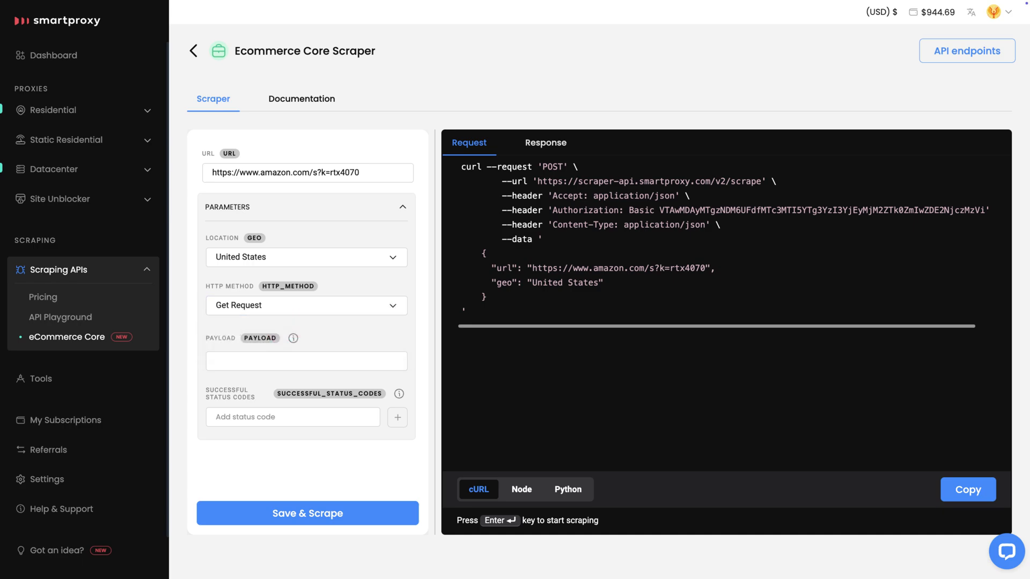
left_click(306, 361)
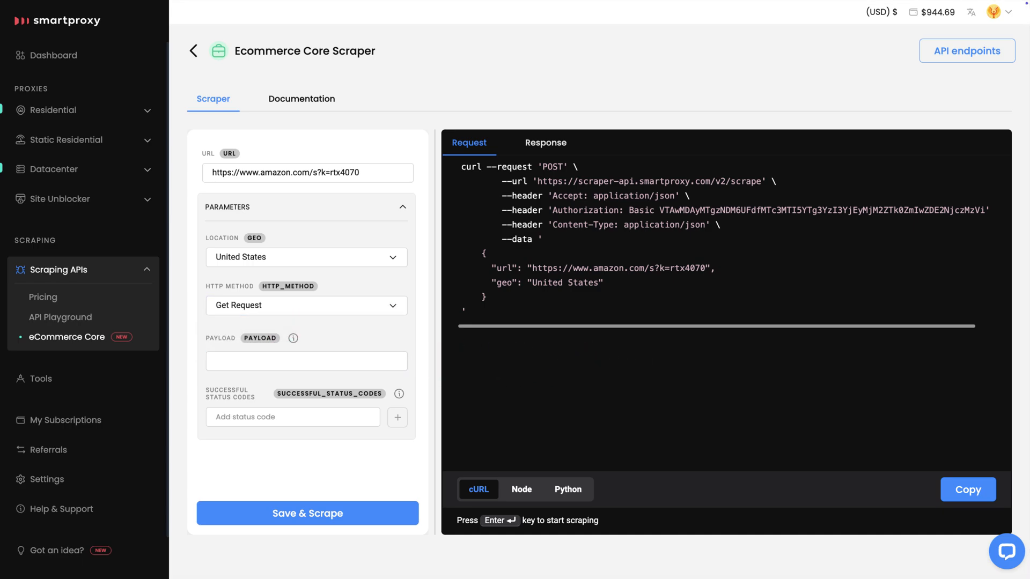
Run Save & Scrape to get the Amazon HTML response and check the export formats.
left_click(291, 418)
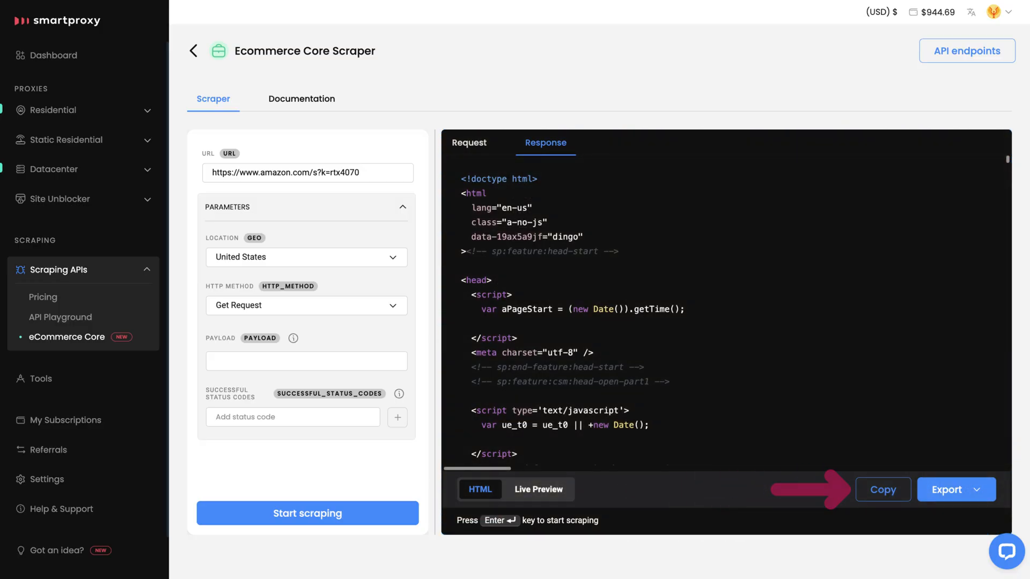
left_click(956, 489)
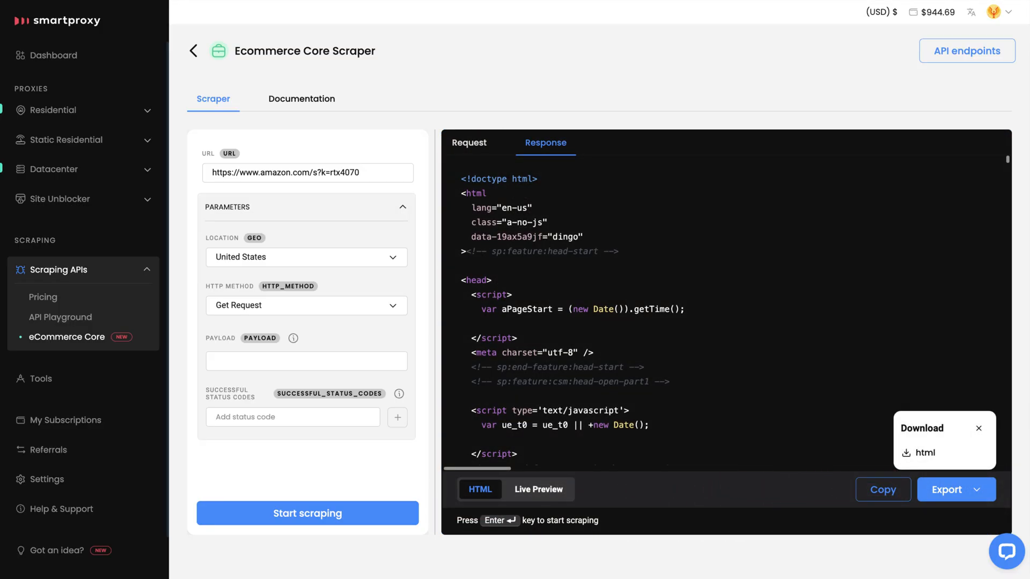
left_click(979, 428)
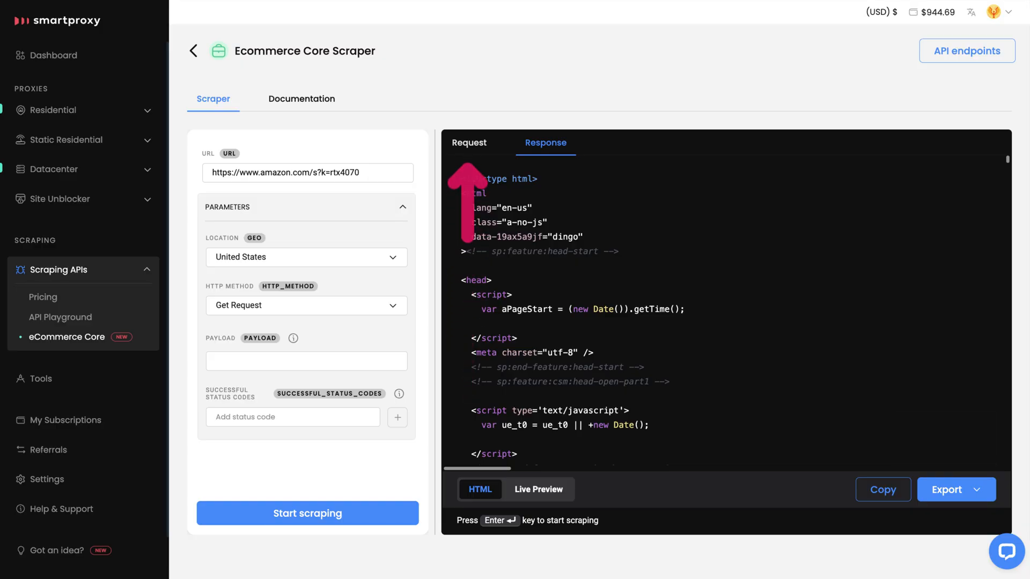
Switch the Request view to show the scrape call as Python requests code.
left_click(469, 142)
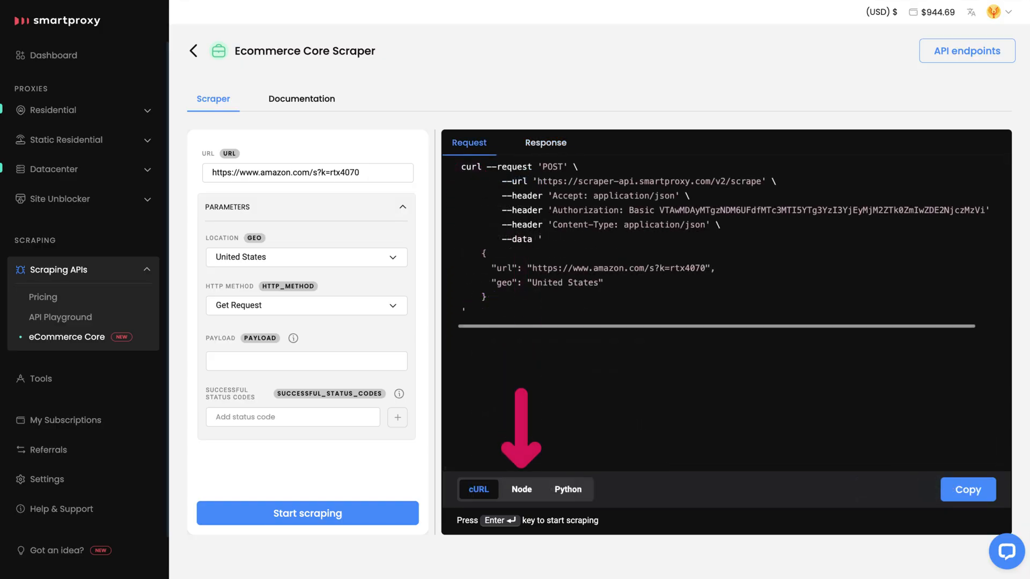
left_click(566, 489)
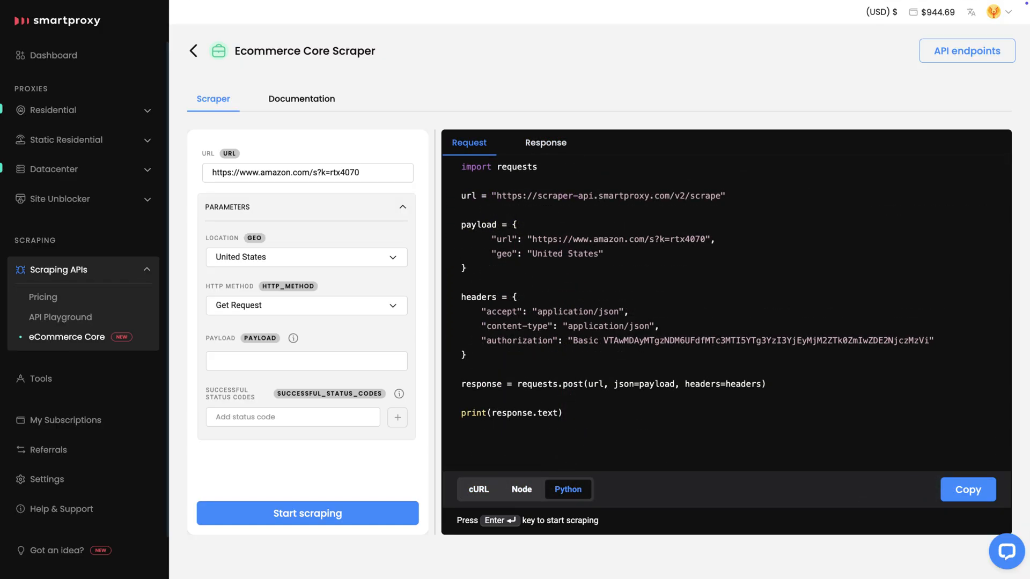